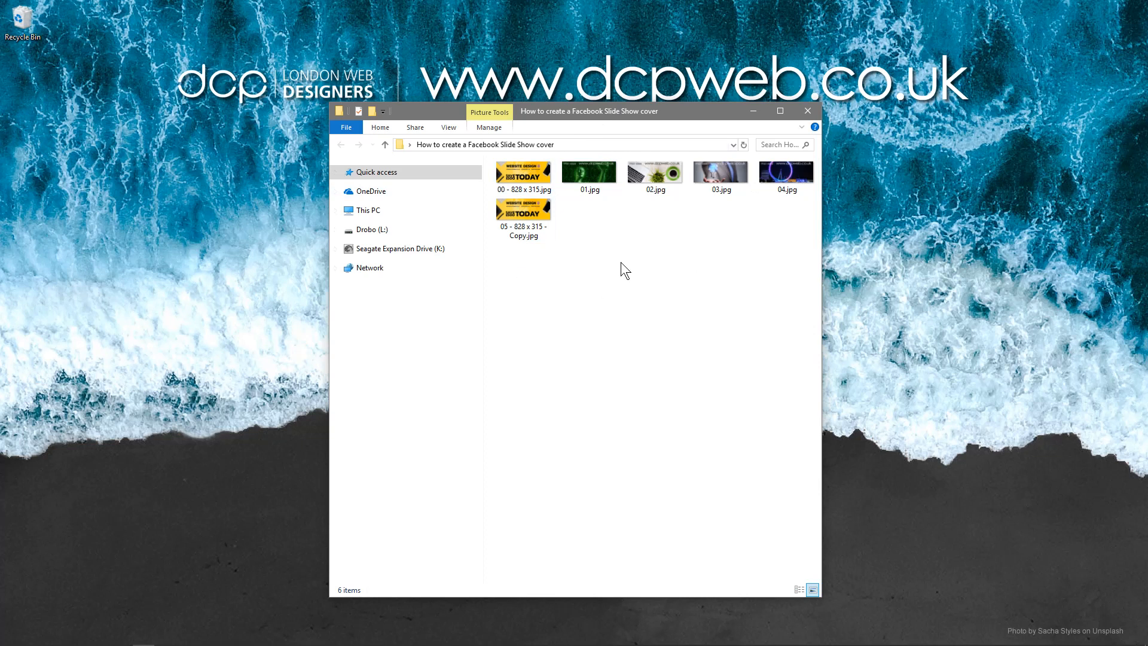
Step: Browse the banner files, then open the 04.jpg night-time Ferris wheel banner in the image editor
{"action": "left_click", "coordinate": [524, 211]}
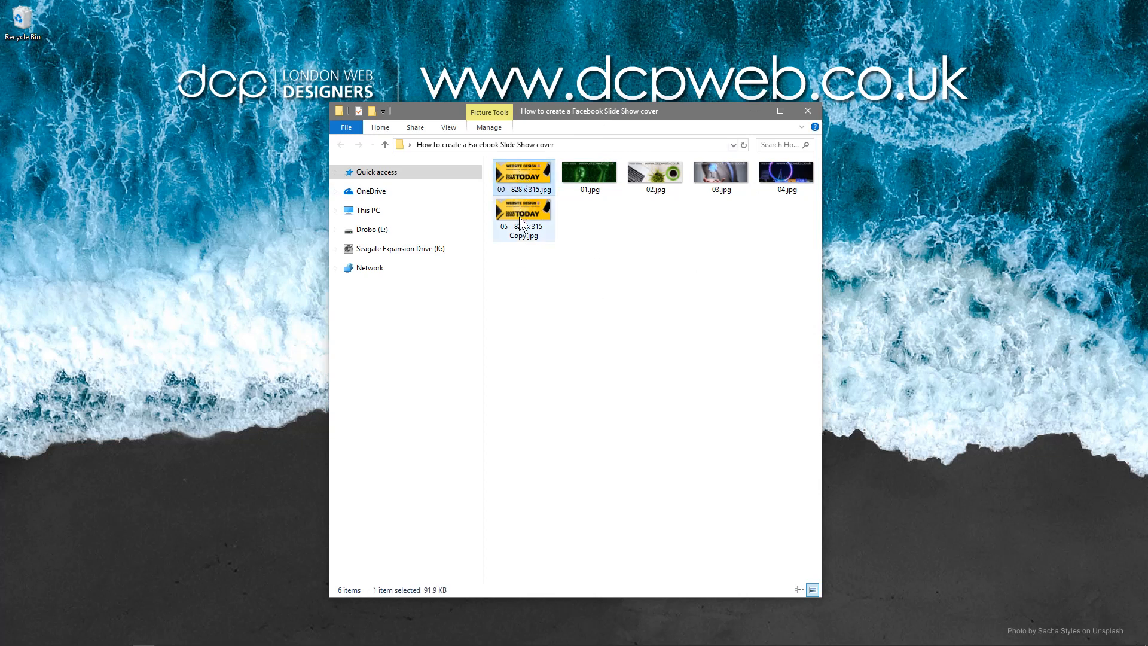
{"action": "left_click", "coordinate": [655, 173]}
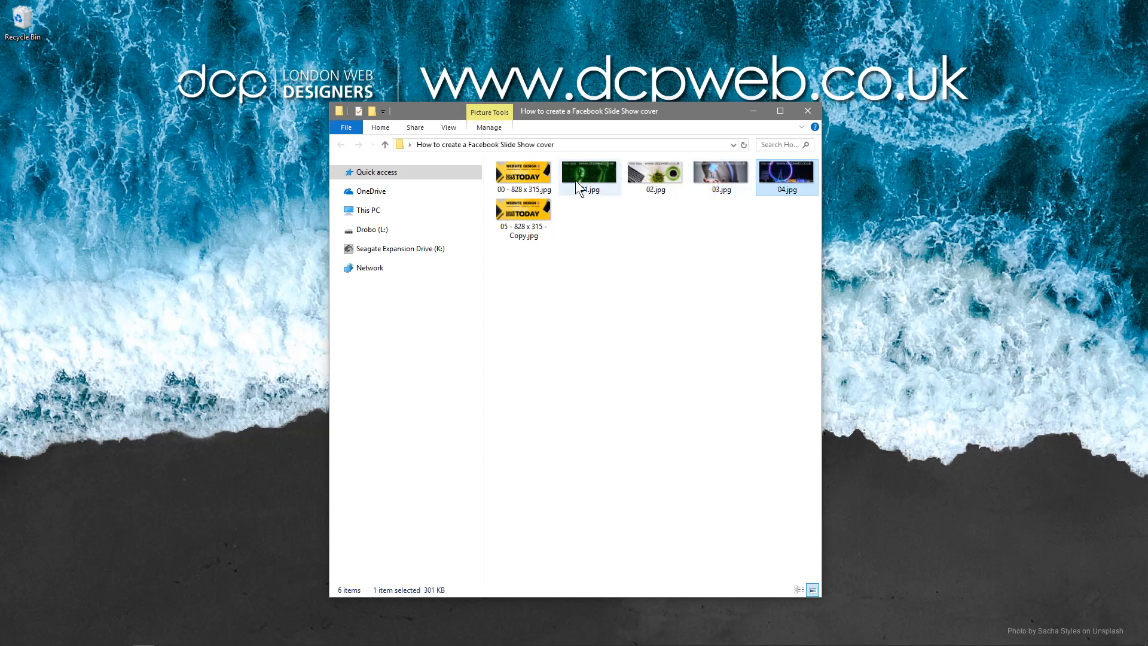
{"action": "left_click", "coordinate": [523, 173]}
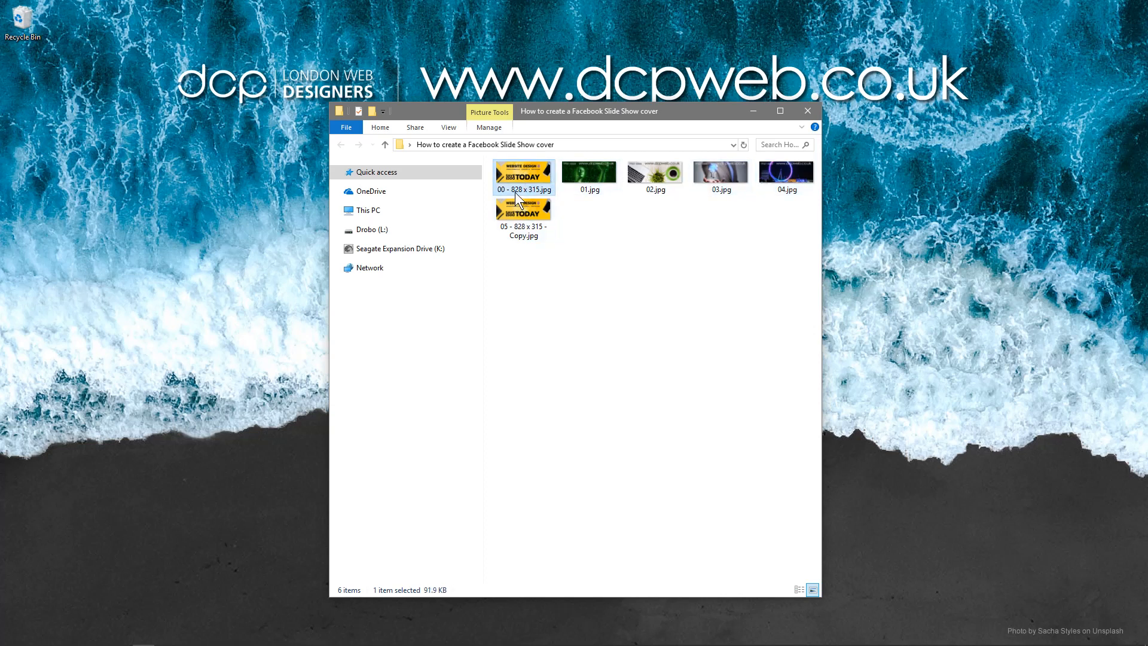
{"action": "mouse_move", "coordinate": [523, 175]}
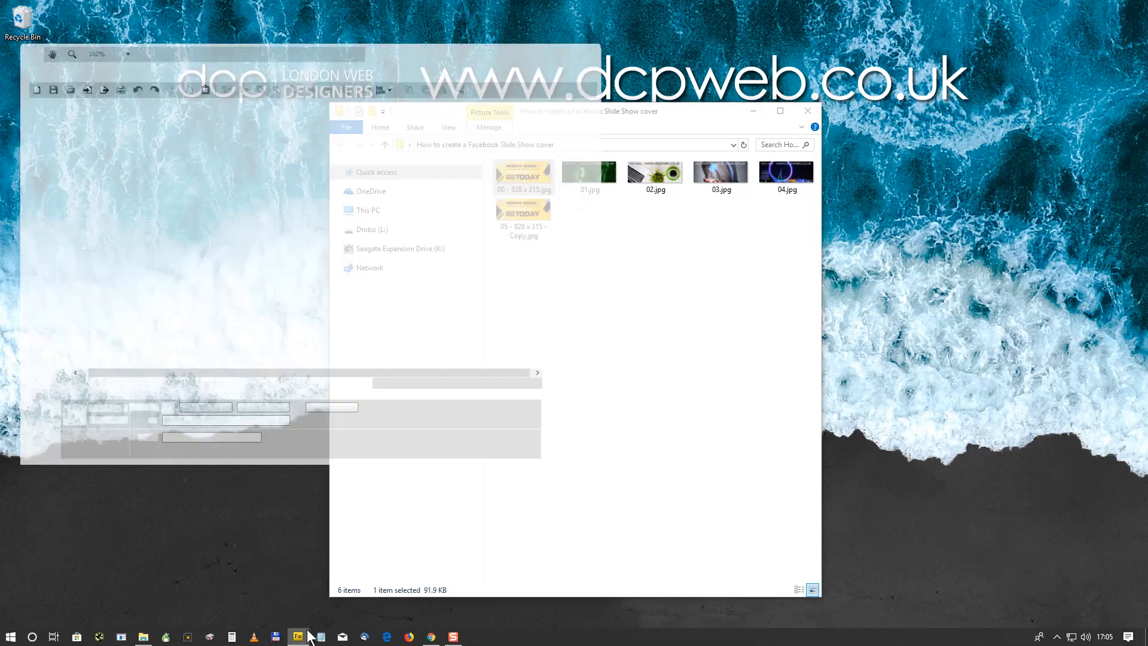
{"action": "left_click", "coordinate": [298, 636]}
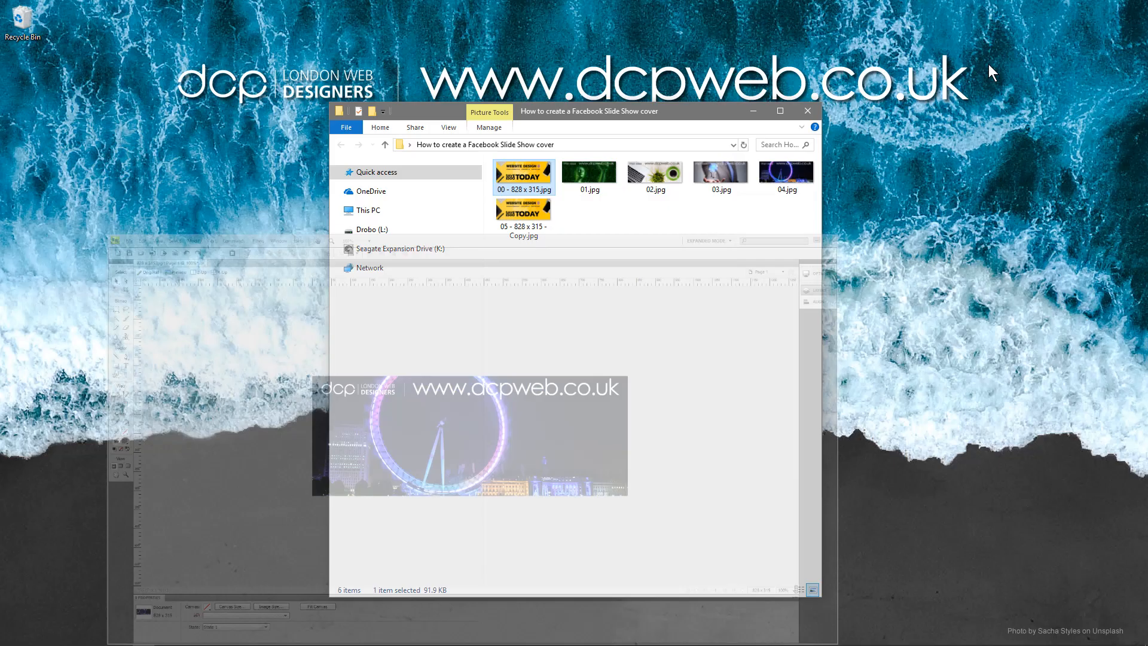
{"action": "double_click", "coordinate": [785, 172]}
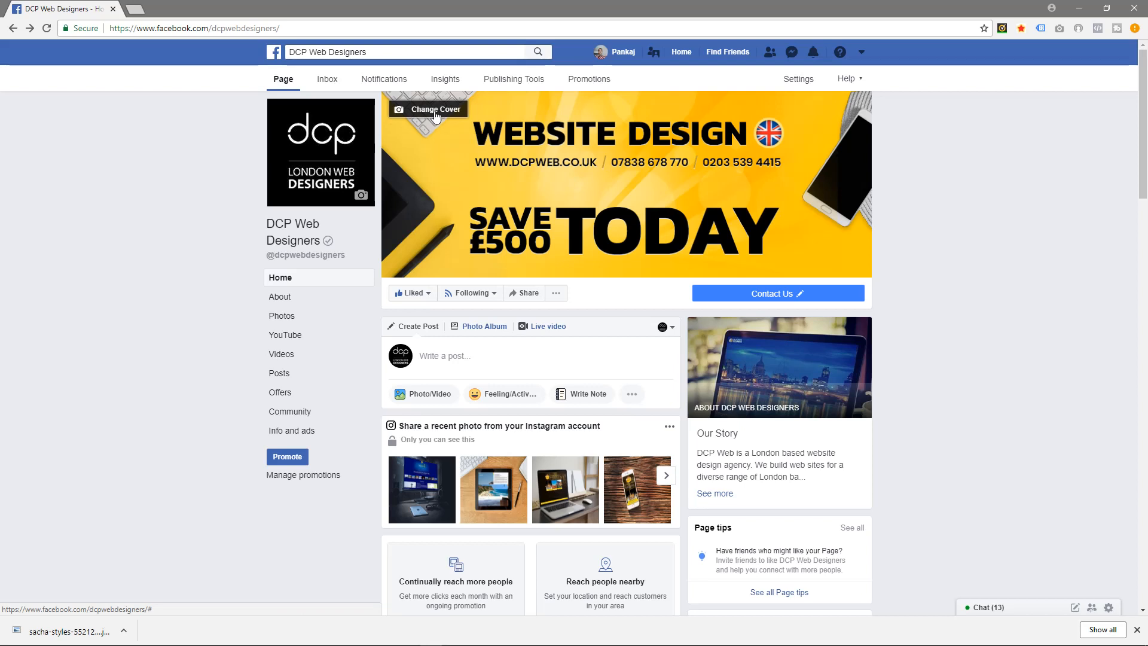
Step: Begin editing the cover slideshow and upload a computer photo into the second slot
{"action": "left_click", "coordinate": [427, 109]}
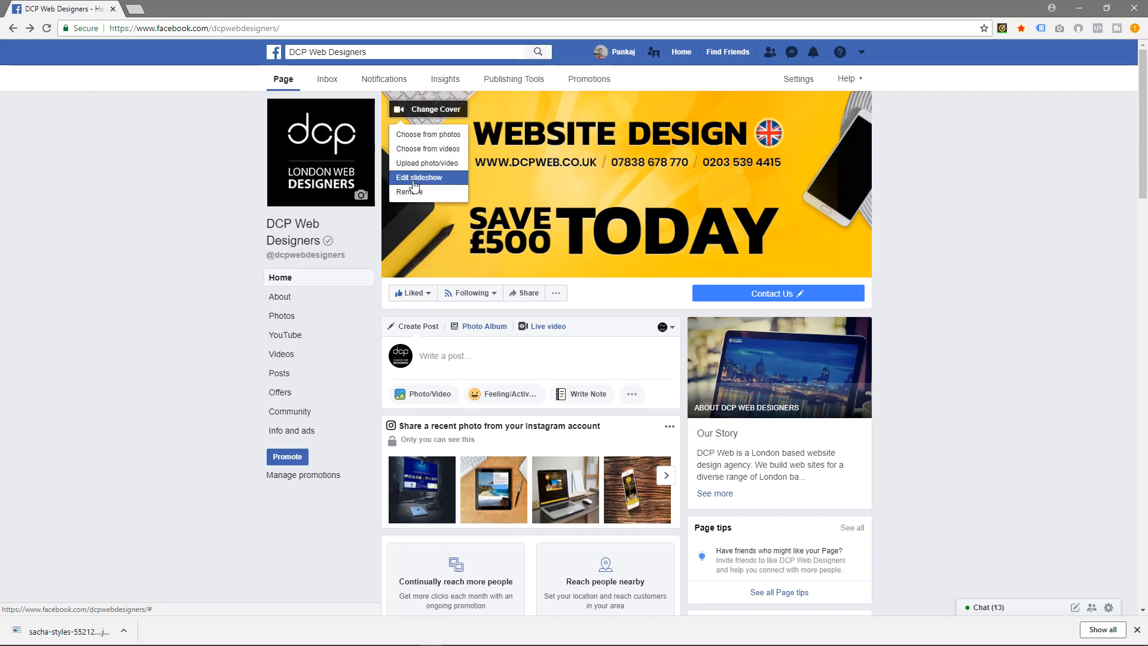
{"action": "left_click", "coordinate": [418, 177]}
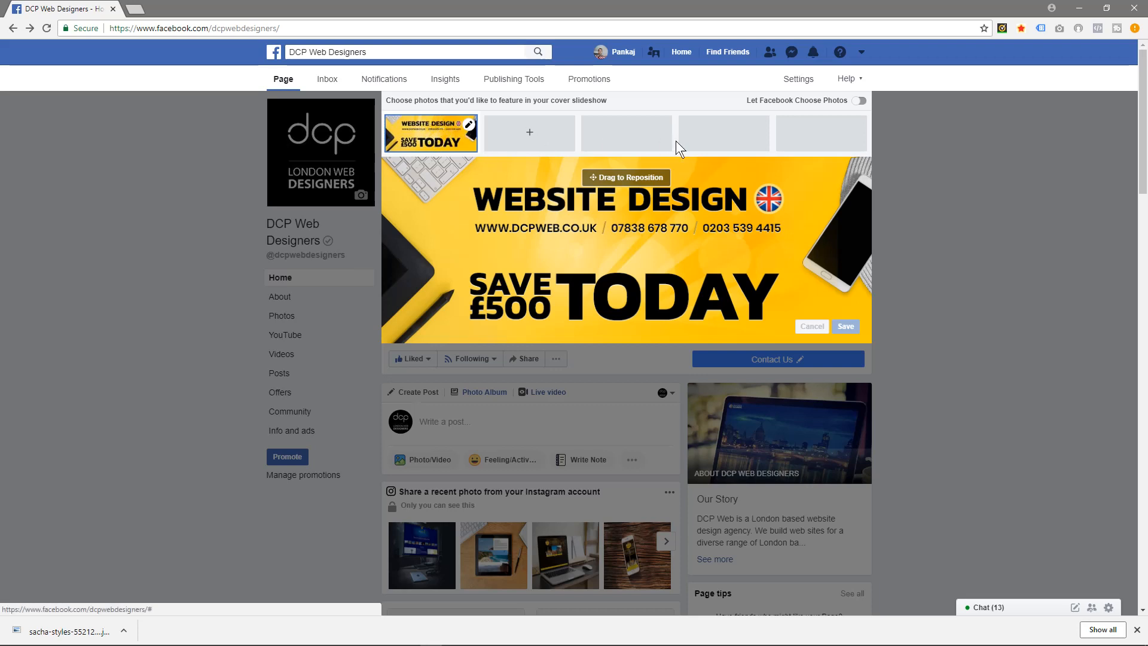
{"action": "mouse_move", "coordinate": [529, 139]}
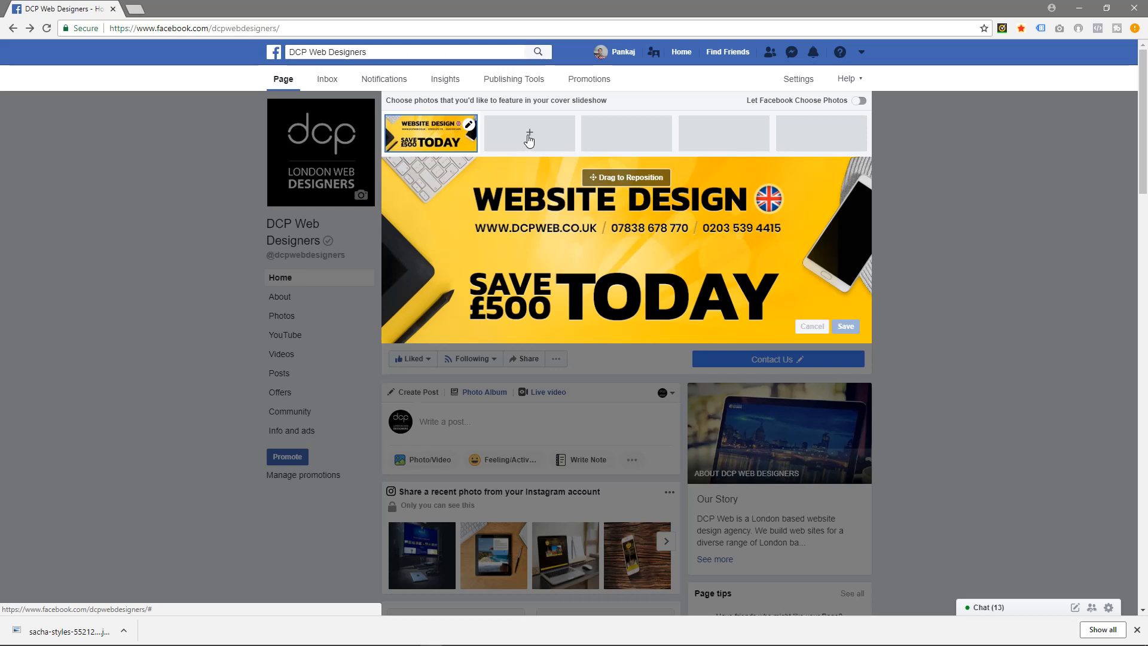
{"action": "left_click", "coordinate": [529, 133]}
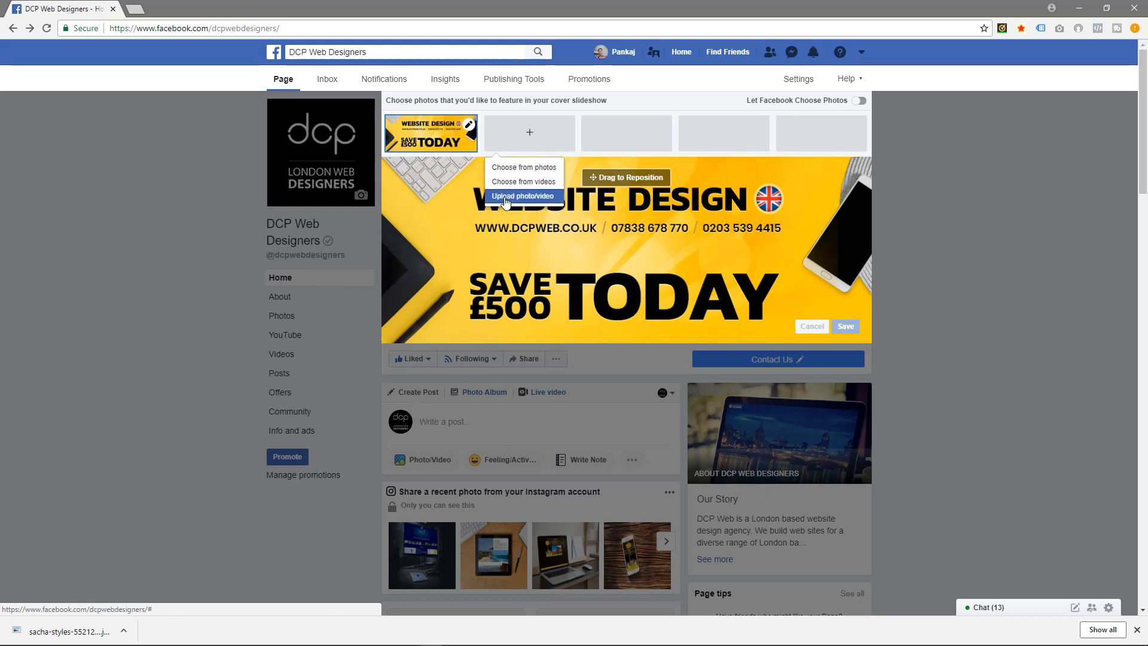
{"action": "left_click", "coordinate": [522, 198]}
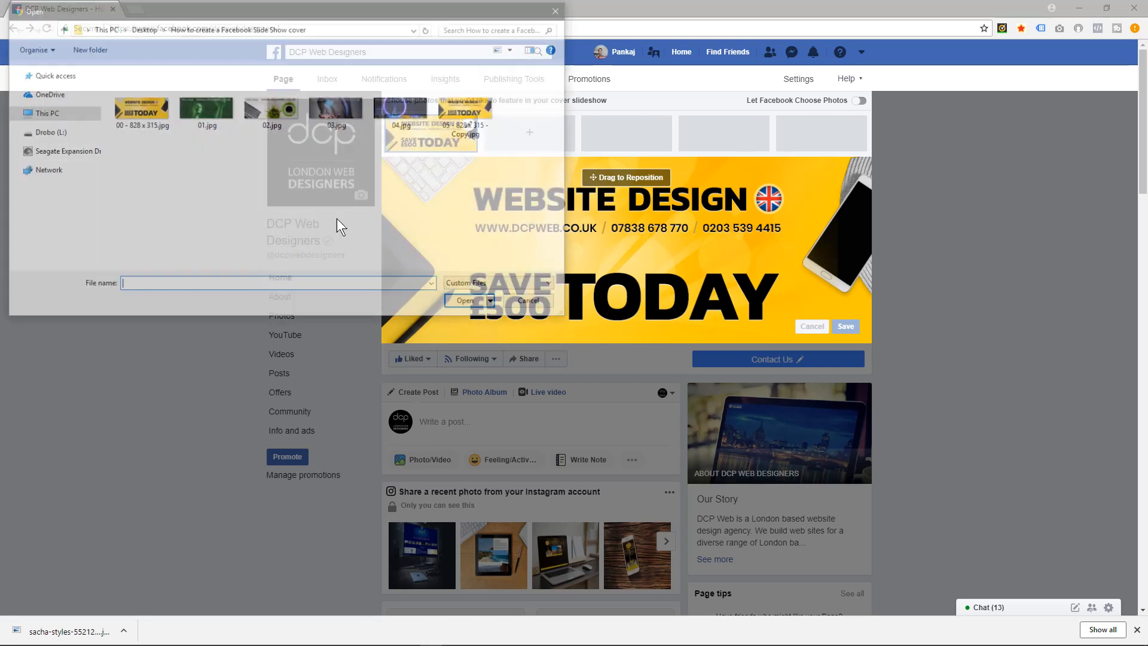
Step: Upload 01.jpg, 02.jpg and 04.jpg as slideshow slides two, three and four
{"action": "left_click", "coordinate": [205, 108]}
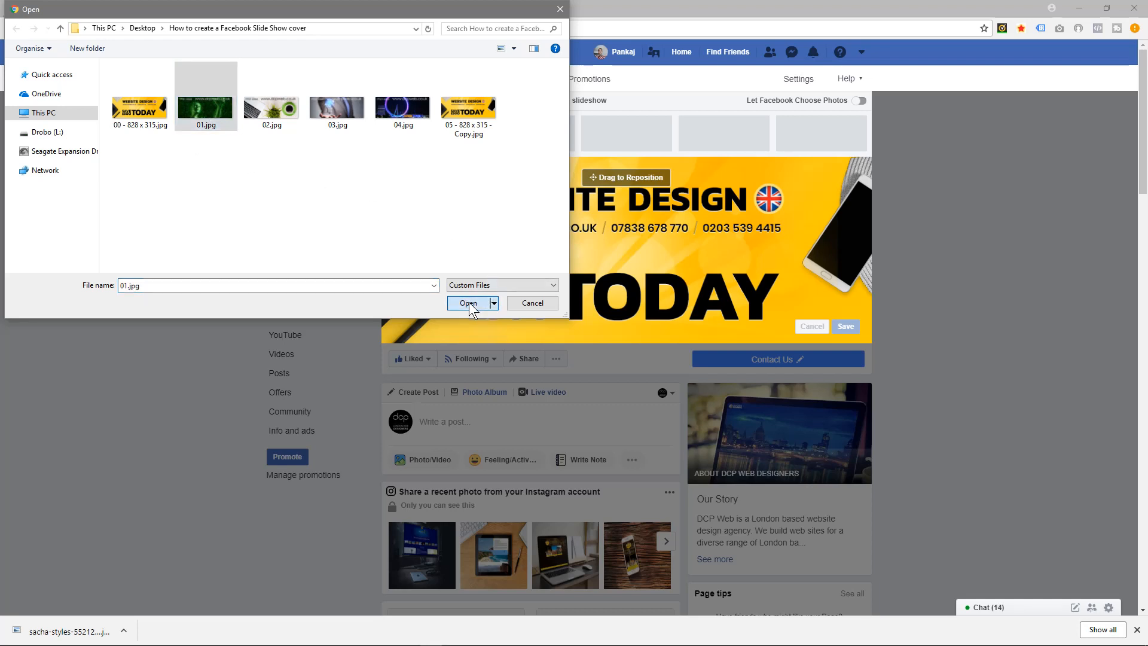
{"action": "left_click", "coordinate": [468, 303]}
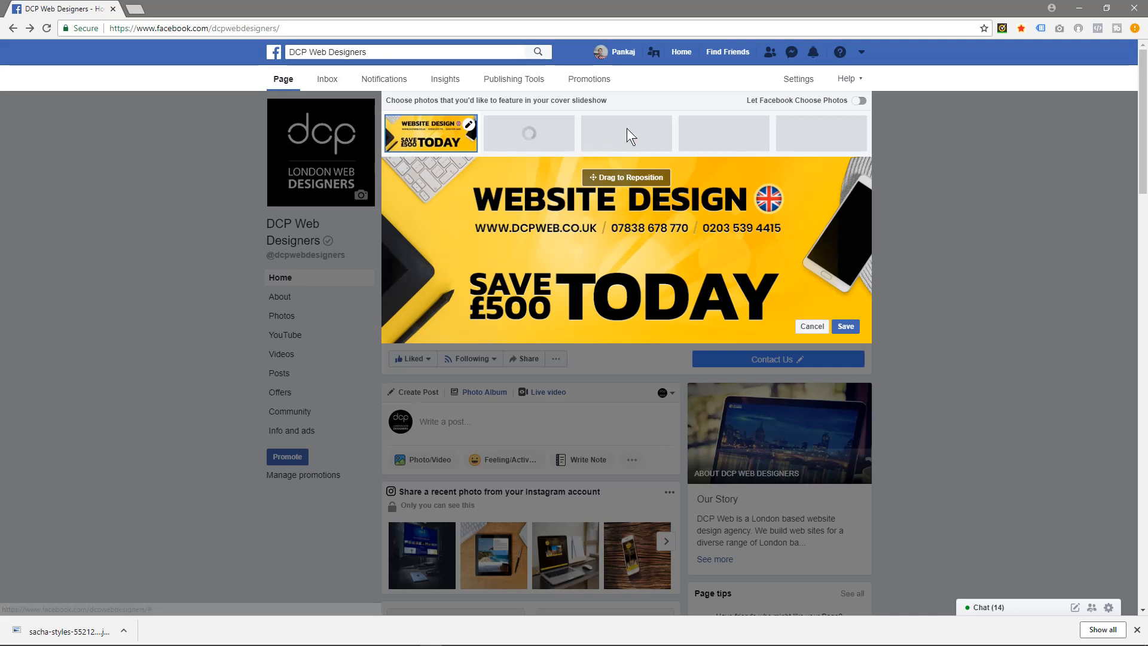
{"action": "left_click", "coordinate": [626, 133]}
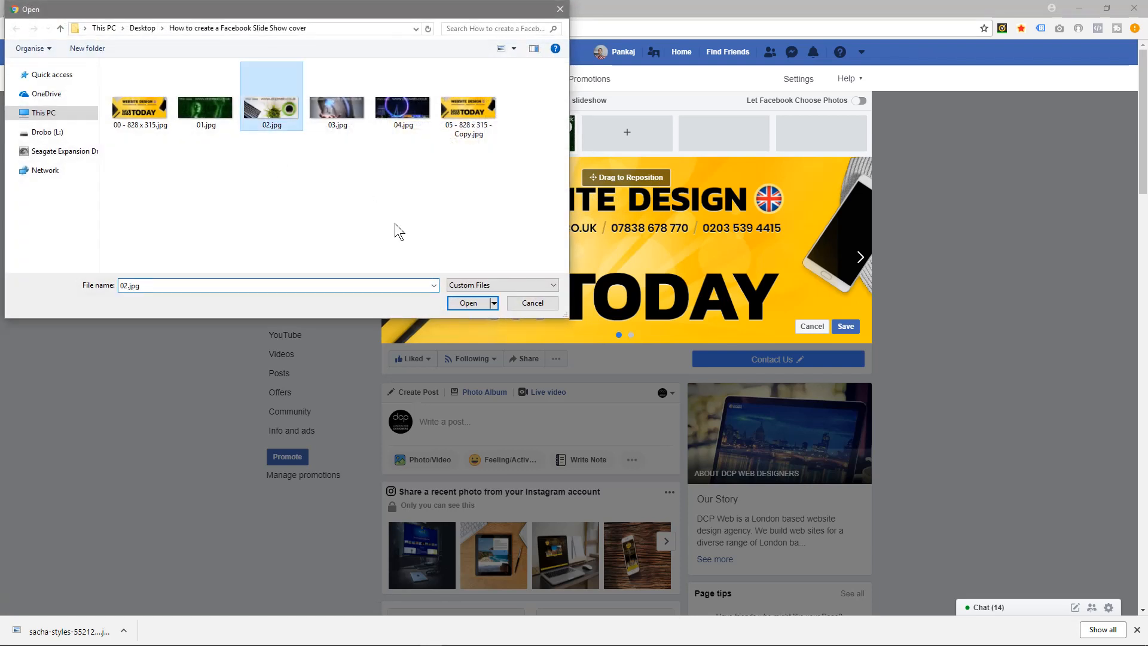
{"action": "left_click", "coordinate": [468, 303]}
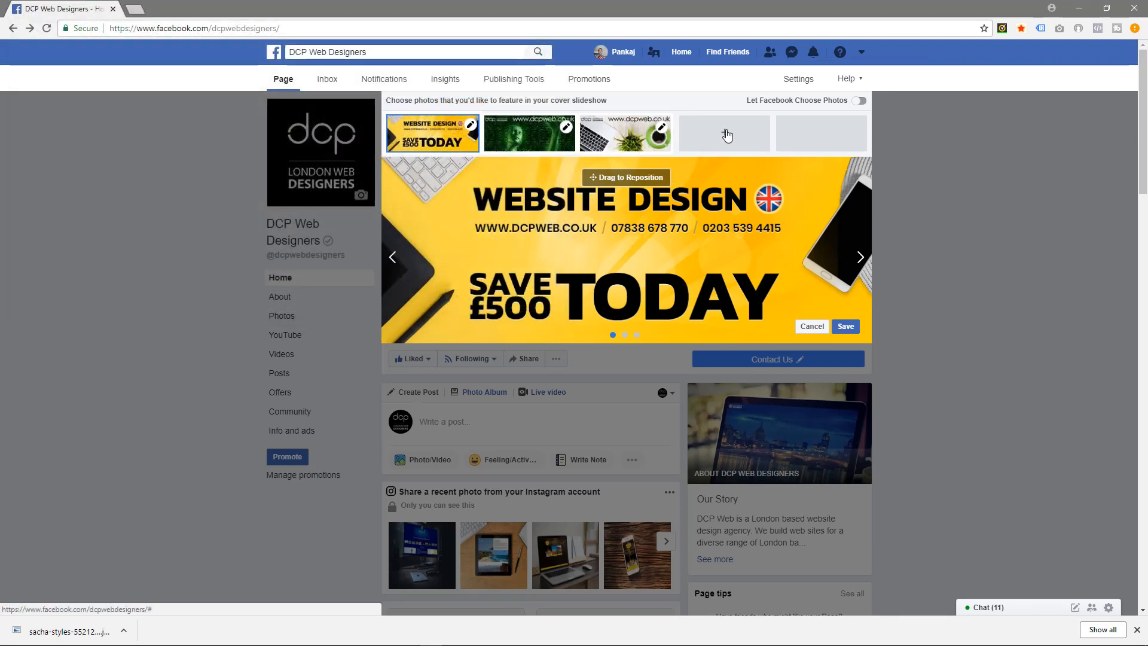
{"action": "left_click", "coordinate": [724, 133]}
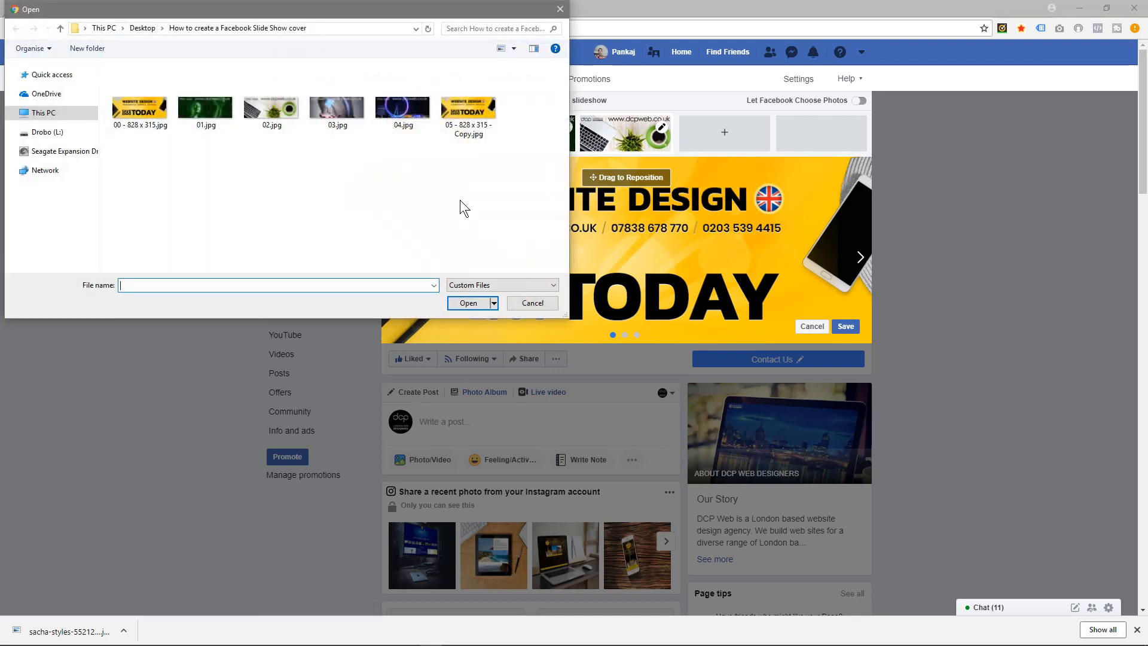
{"action": "mouse_move", "coordinate": [373, 117]}
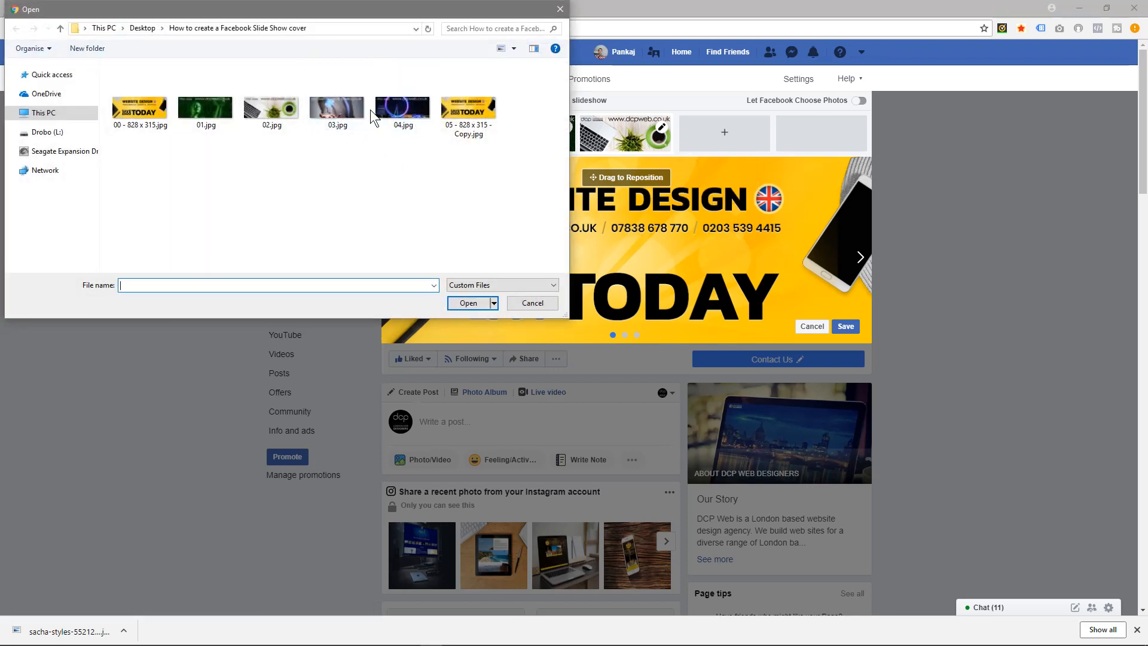
{"action": "left_click", "coordinate": [336, 108]}
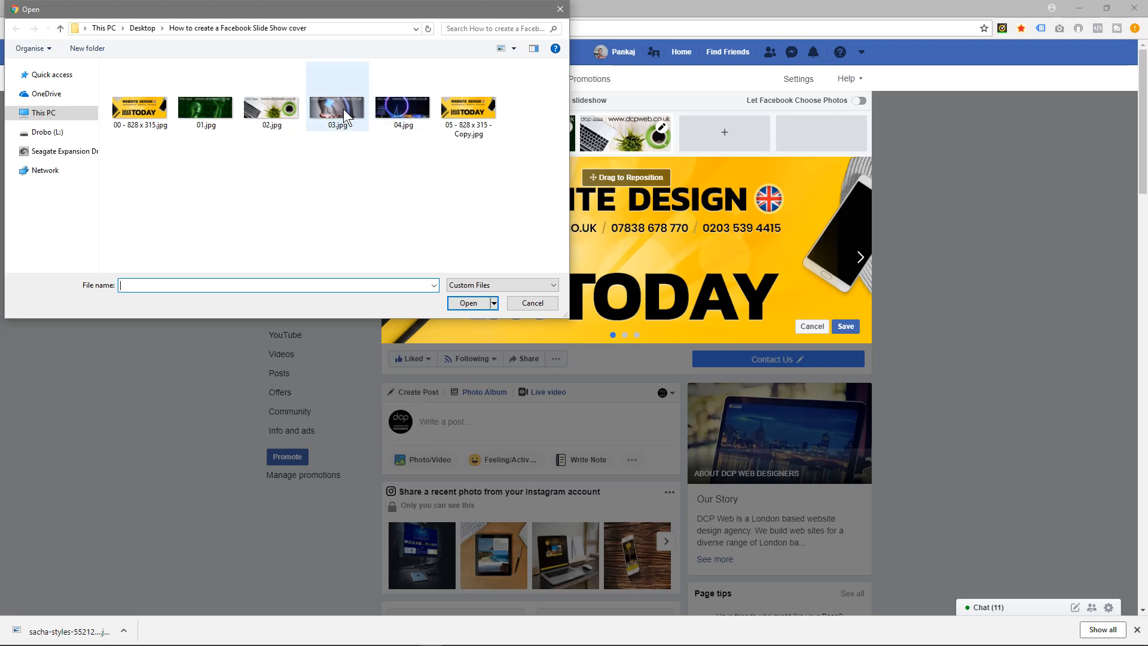
{"action": "left_click", "coordinate": [402, 107]}
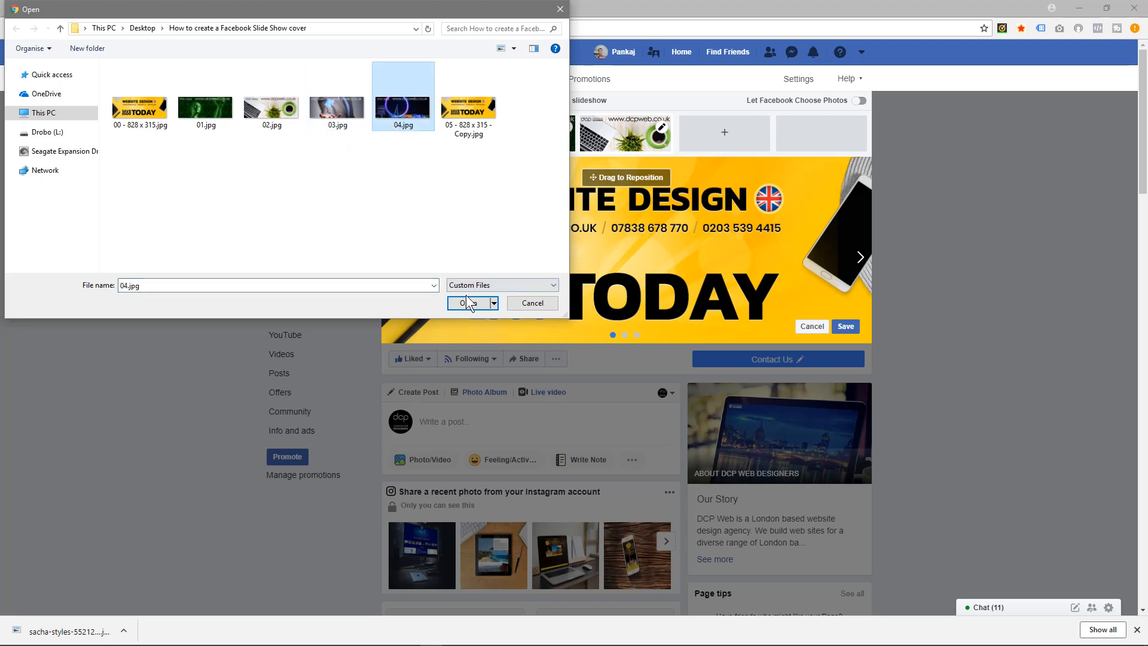
{"action": "left_click", "coordinate": [464, 303]}
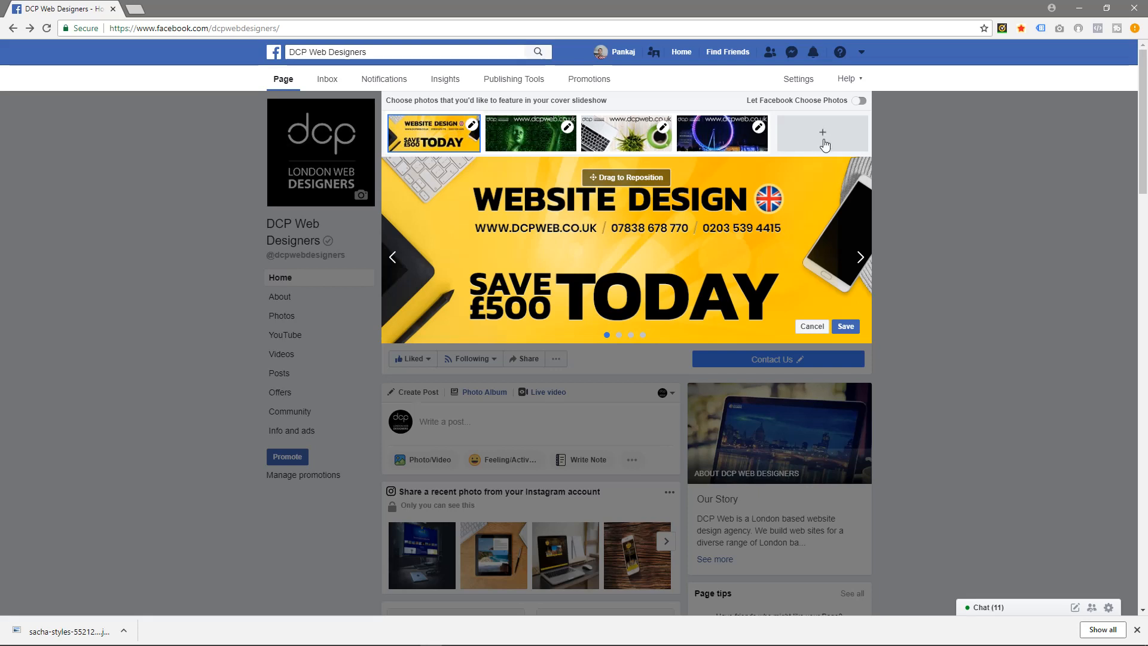
Step: Upload '05 - 828 x 315 - Copy.jpg' into the fifth slideshow slot
{"action": "left_click", "coordinate": [821, 133]}
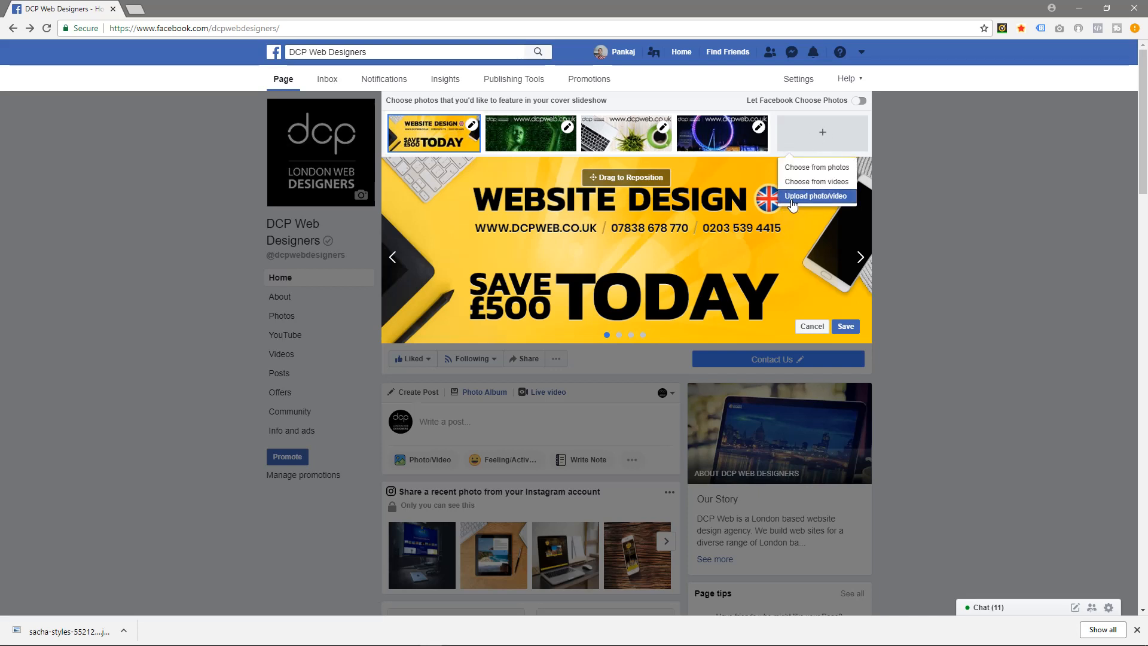
{"action": "left_click", "coordinate": [815, 196]}
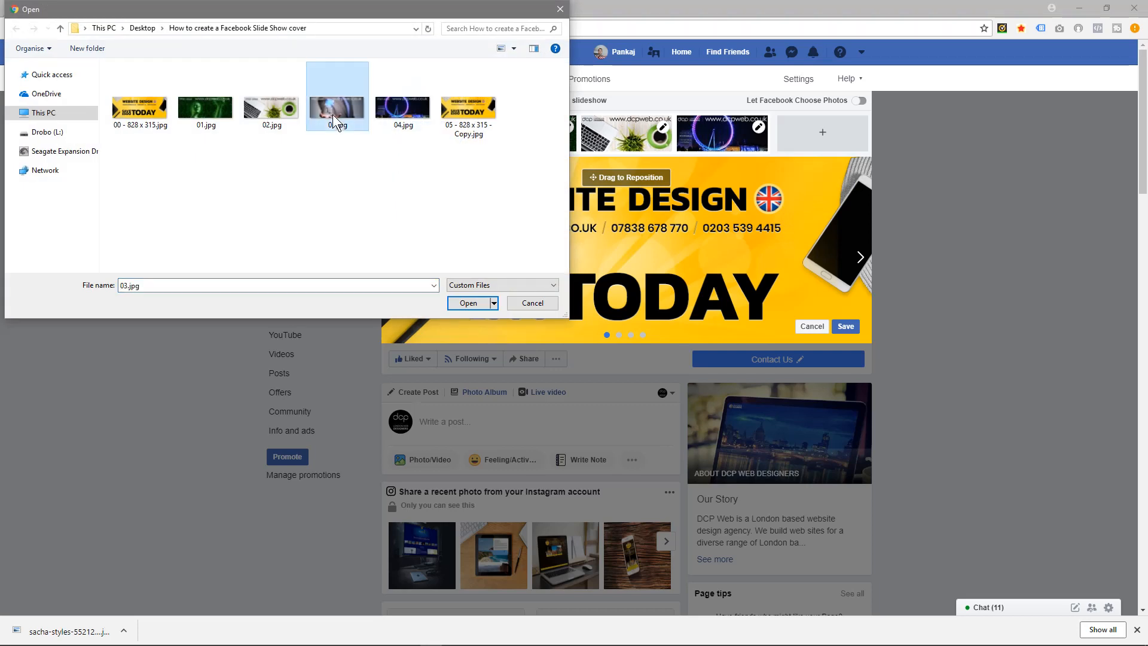
{"action": "left_click", "coordinate": [467, 108]}
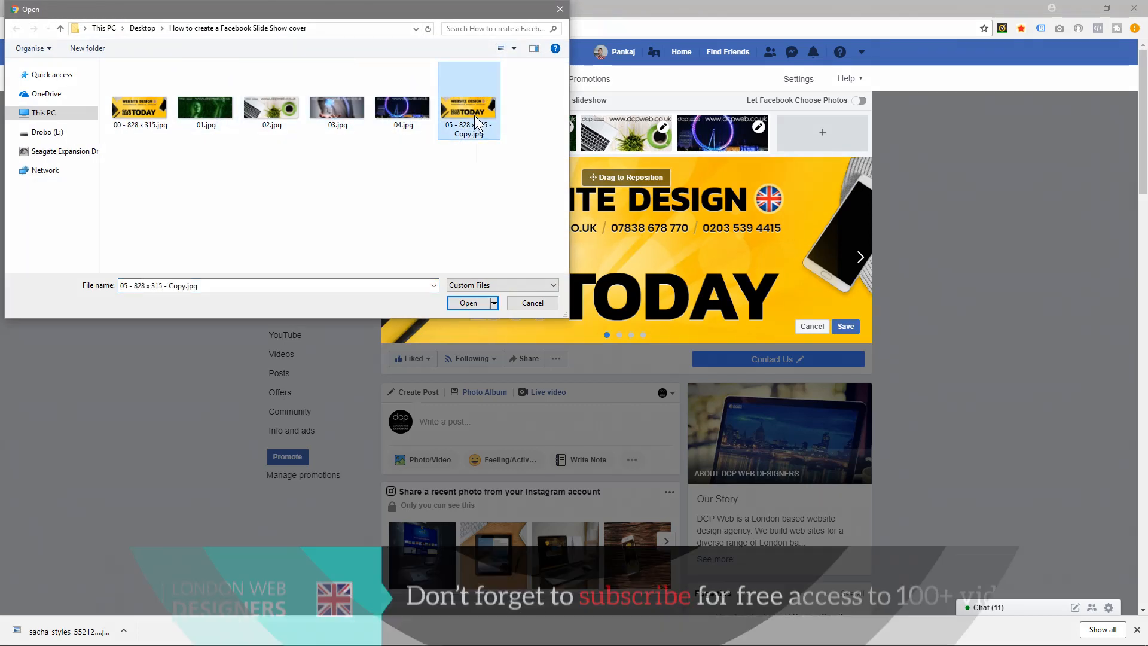
{"action": "mouse_move", "coordinate": [494, 289]}
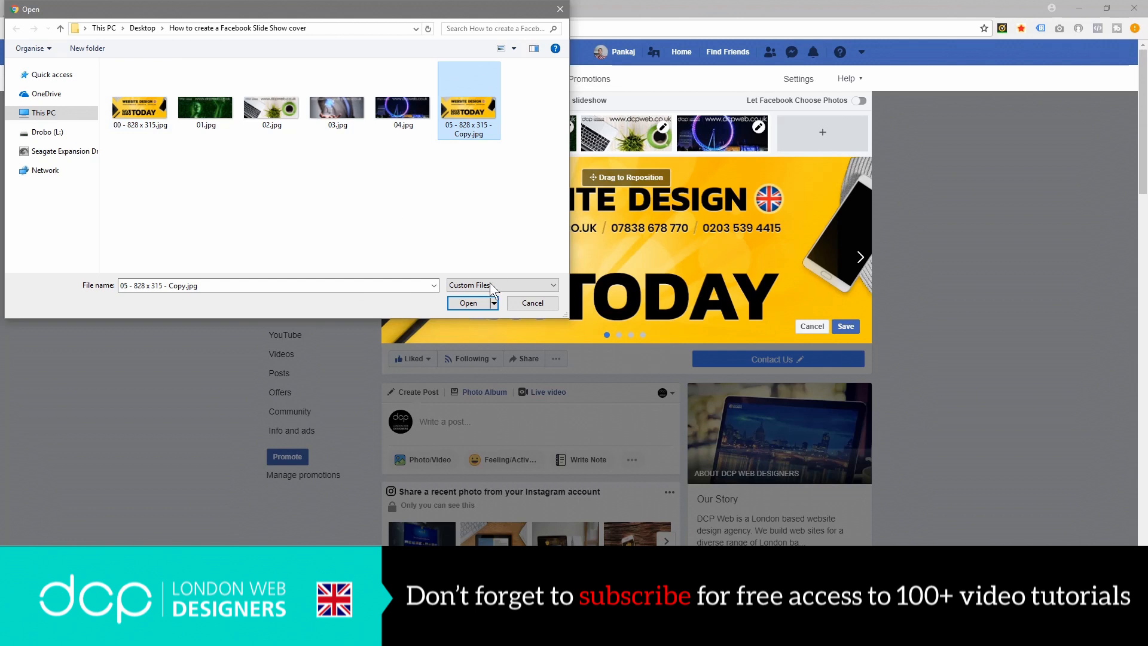
{"action": "left_click", "coordinate": [467, 304]}
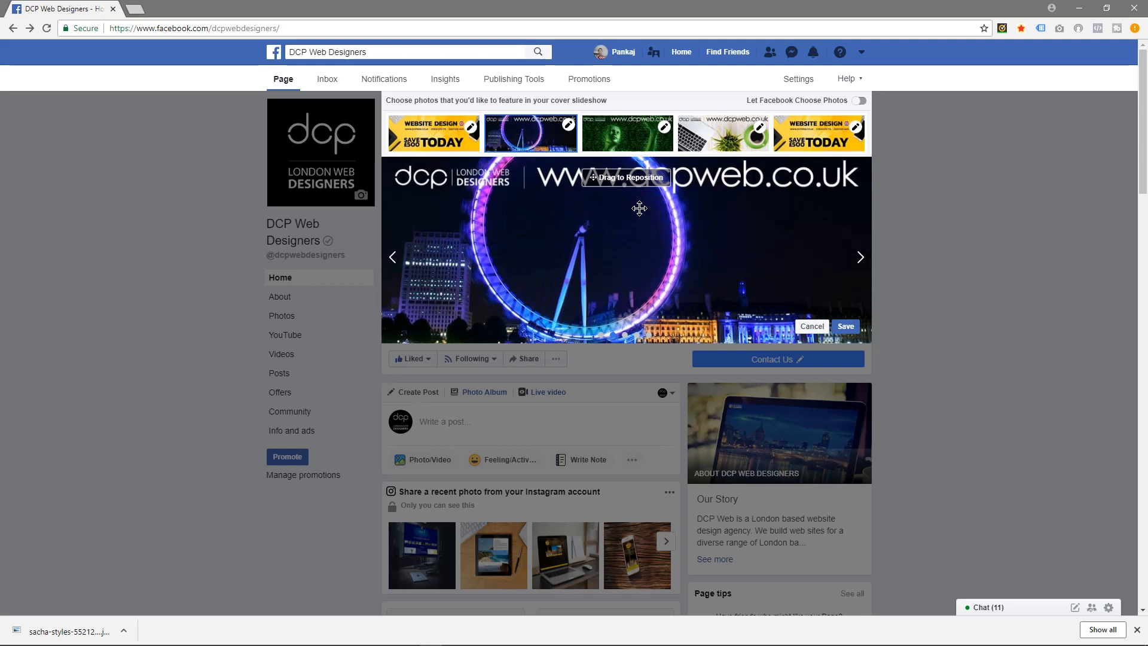
Step: Preview the first yellow banner slide and save the five-photo slideshow
{"action": "left_click", "coordinate": [626, 132]}
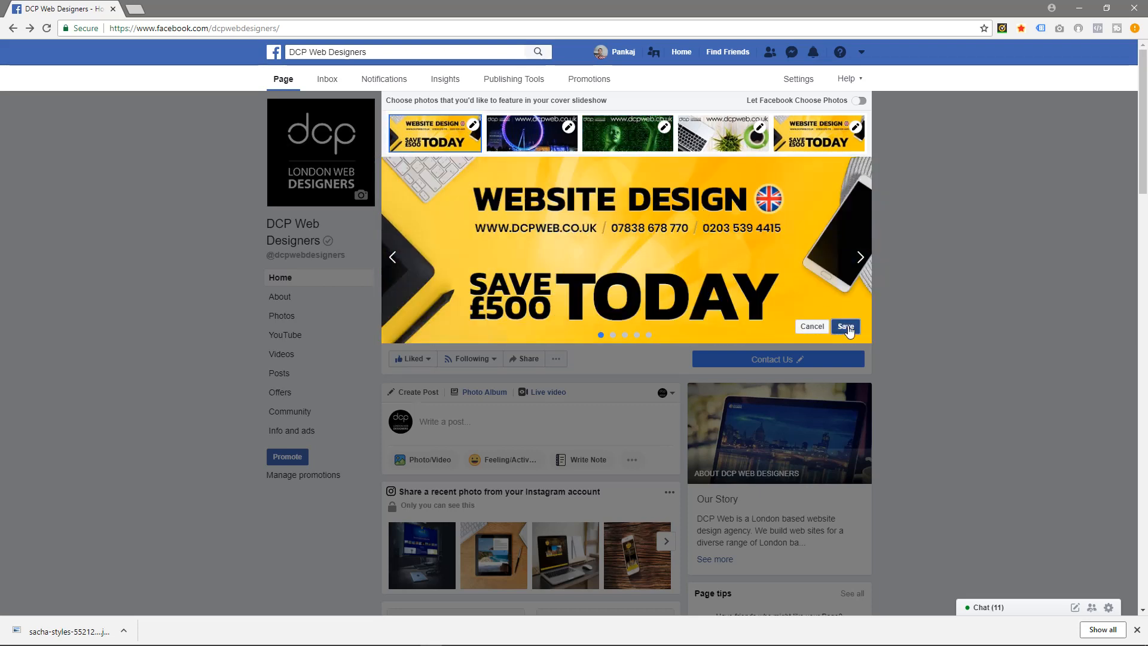
{"action": "left_click", "coordinate": [844, 325]}
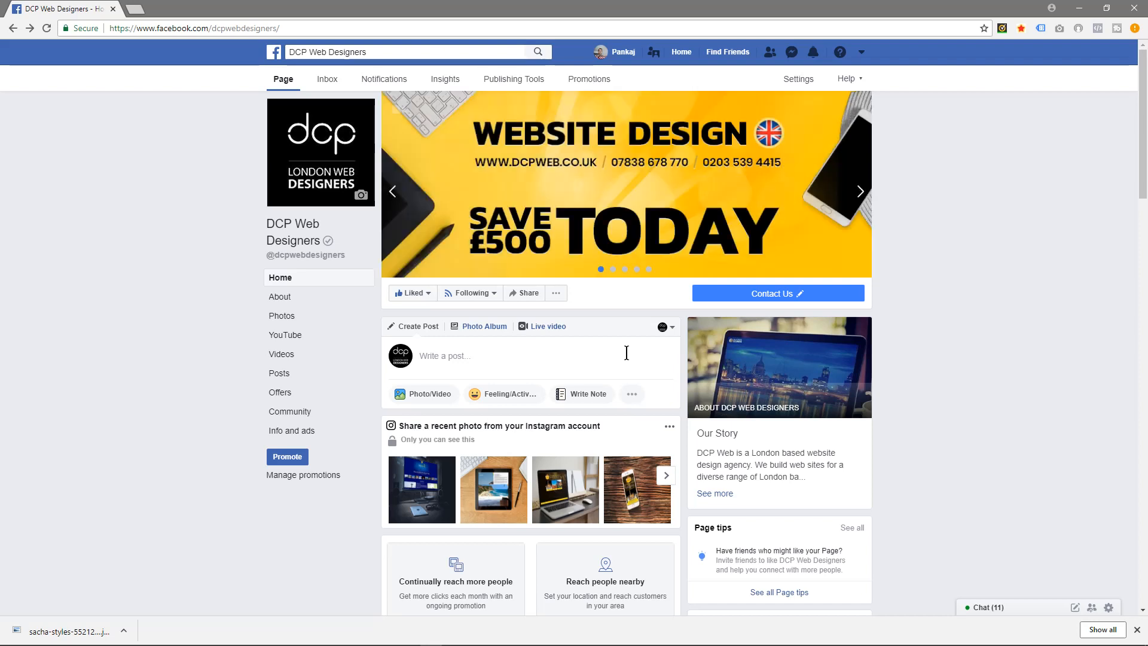
{"action": "left_click", "coordinate": [860, 191]}
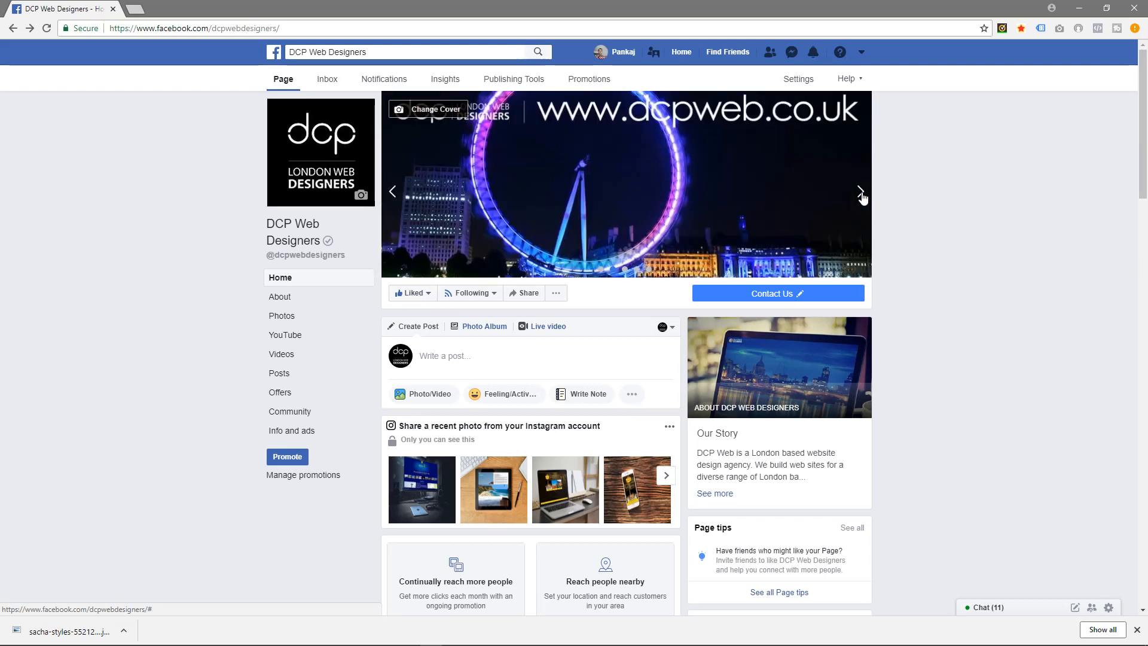
{"action": "left_click", "coordinate": [861, 191]}
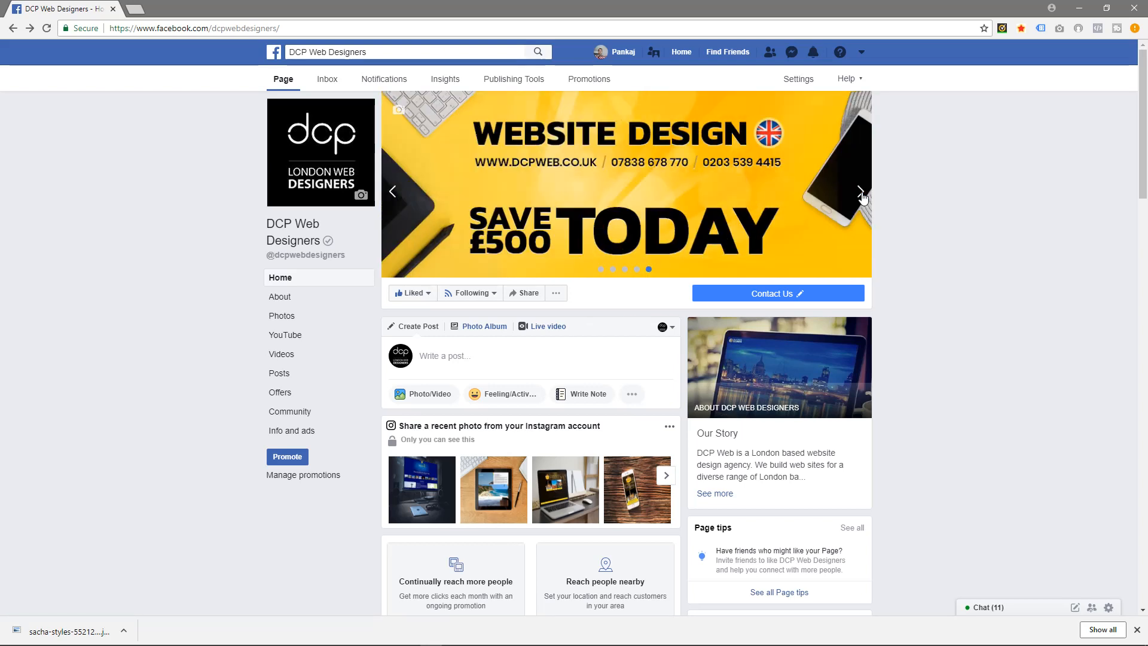
{"action": "left_click", "coordinate": [861, 191]}
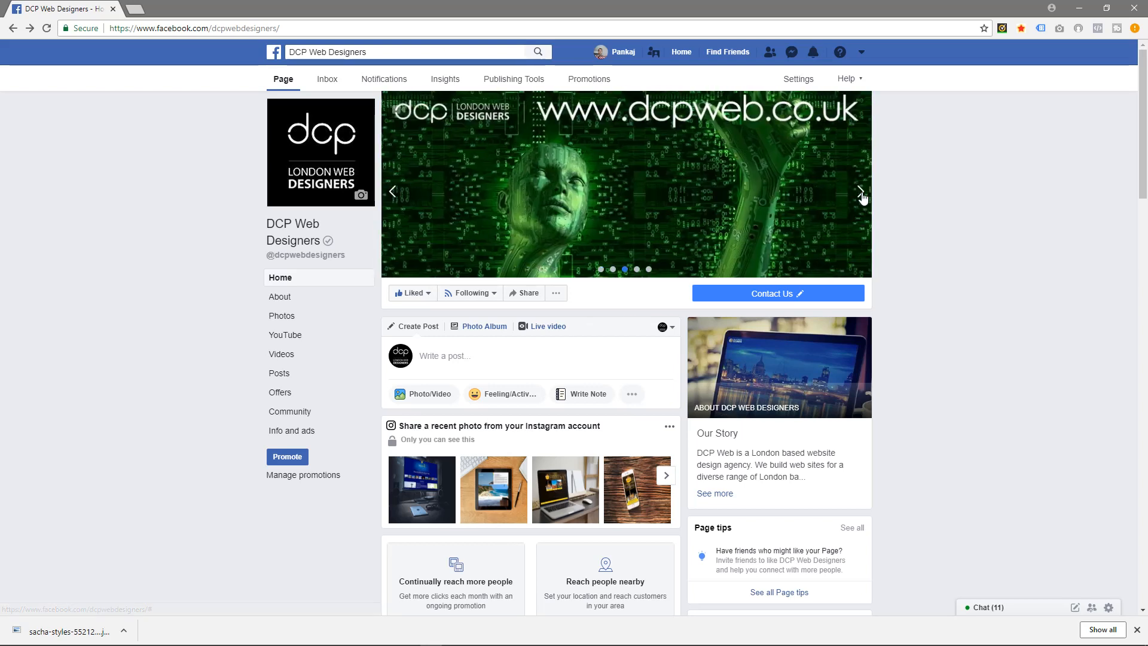
{"action": "left_click", "coordinate": [861, 191]}
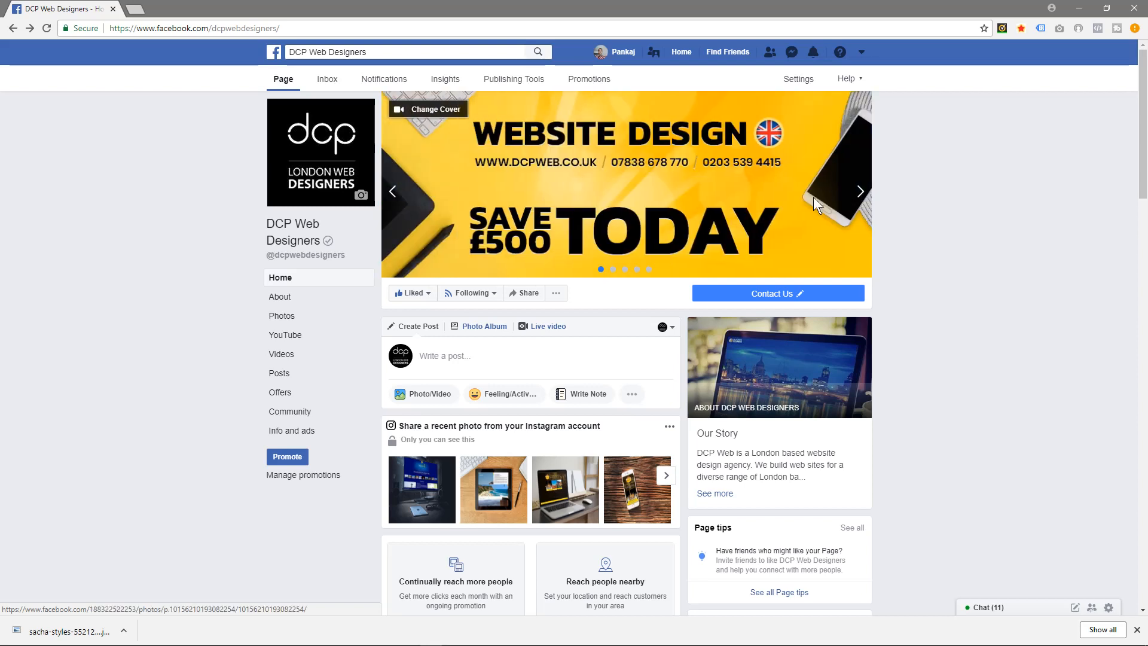
{"action": "scroll", "scroll_direction": "down", "scroll_amount": 3}
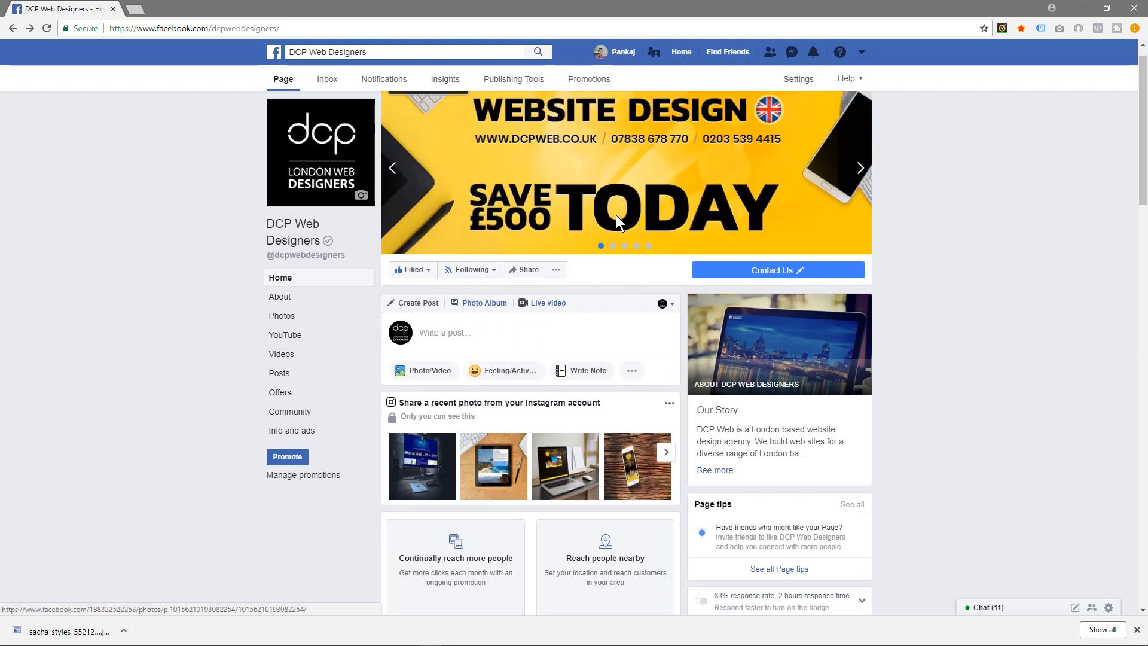
Step: Reopen the slideshow editor, review the fifth yellow banner slide, and save it again
{"action": "left_click", "coordinate": [427, 109]}
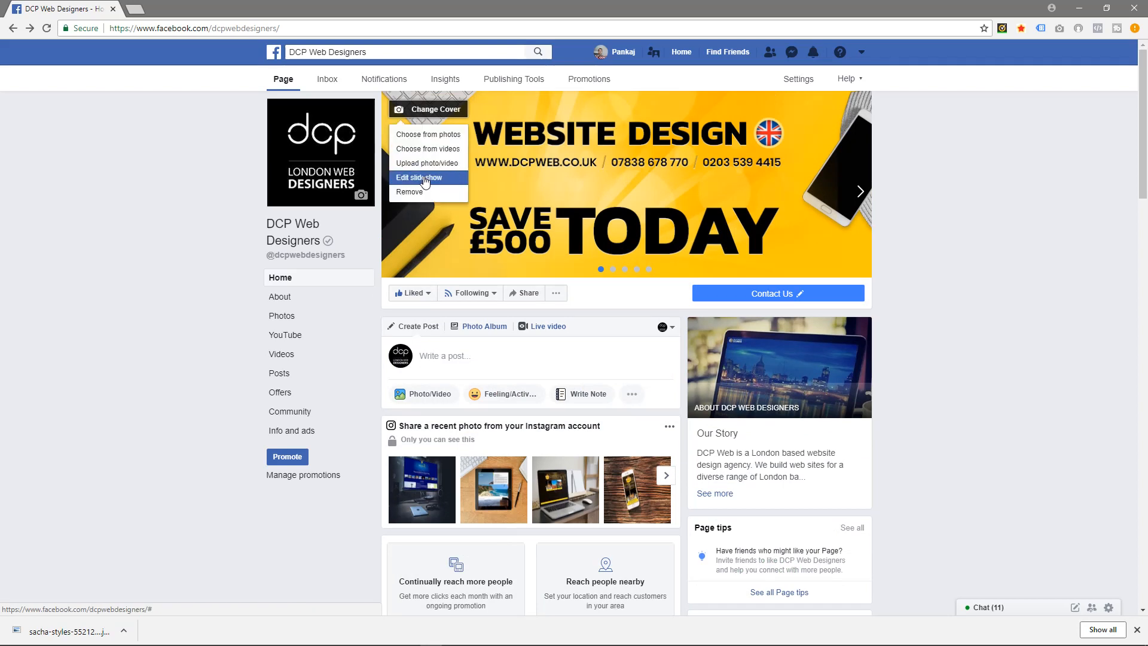
{"action": "left_click", "coordinate": [419, 177]}
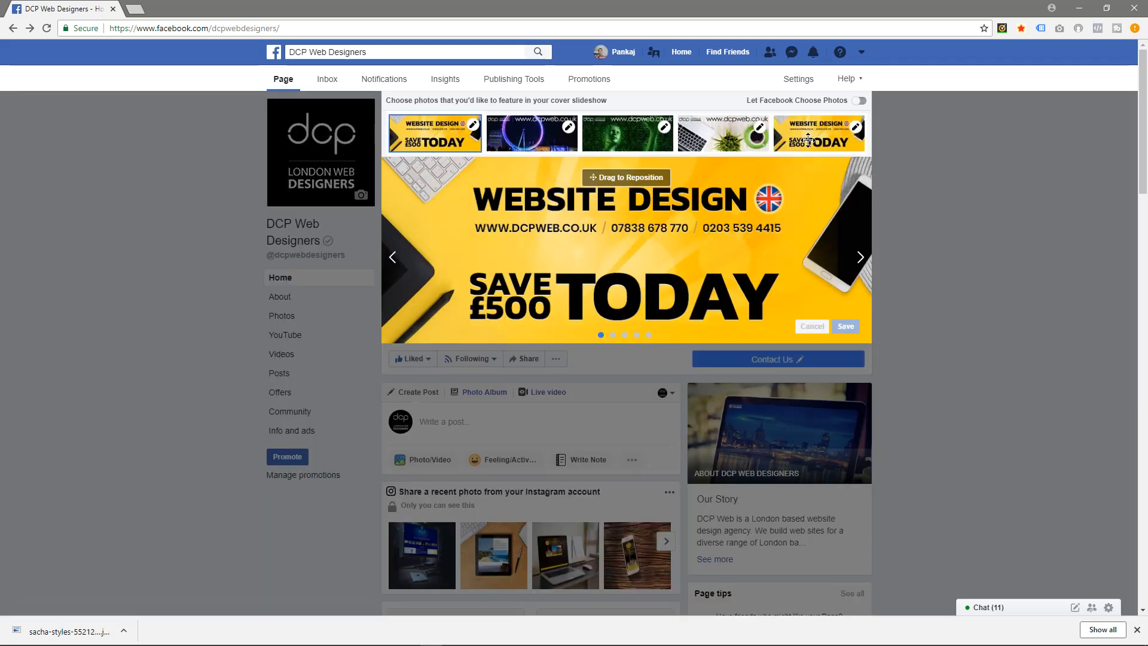
{"action": "left_click", "coordinate": [854, 126]}
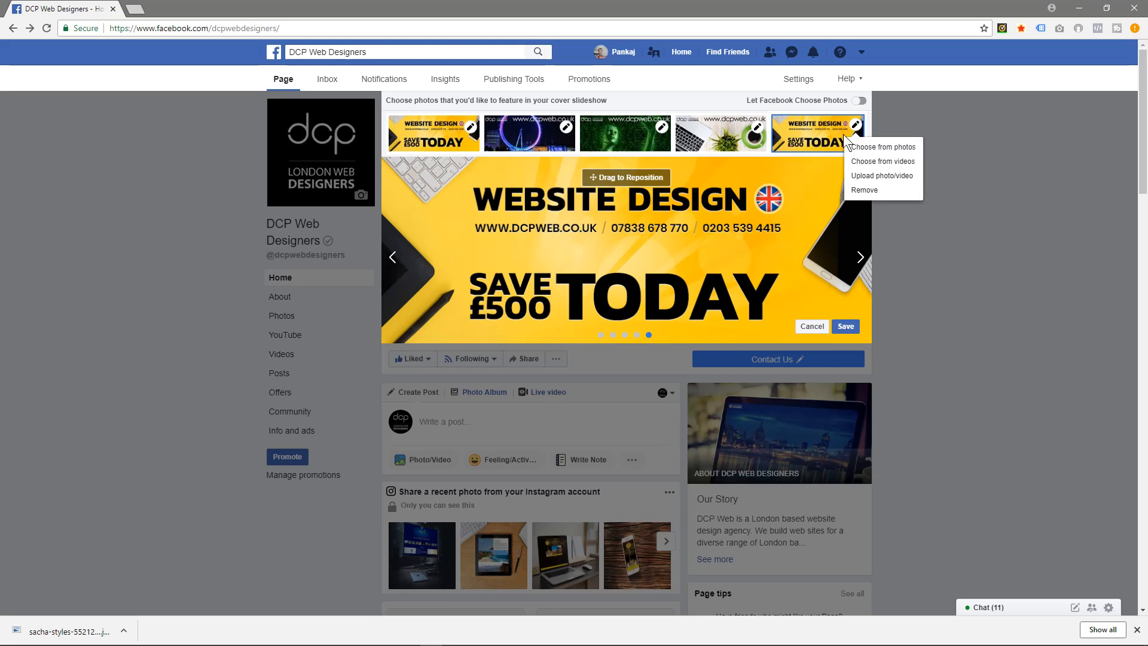
{"action": "left_click", "coordinate": [881, 176]}
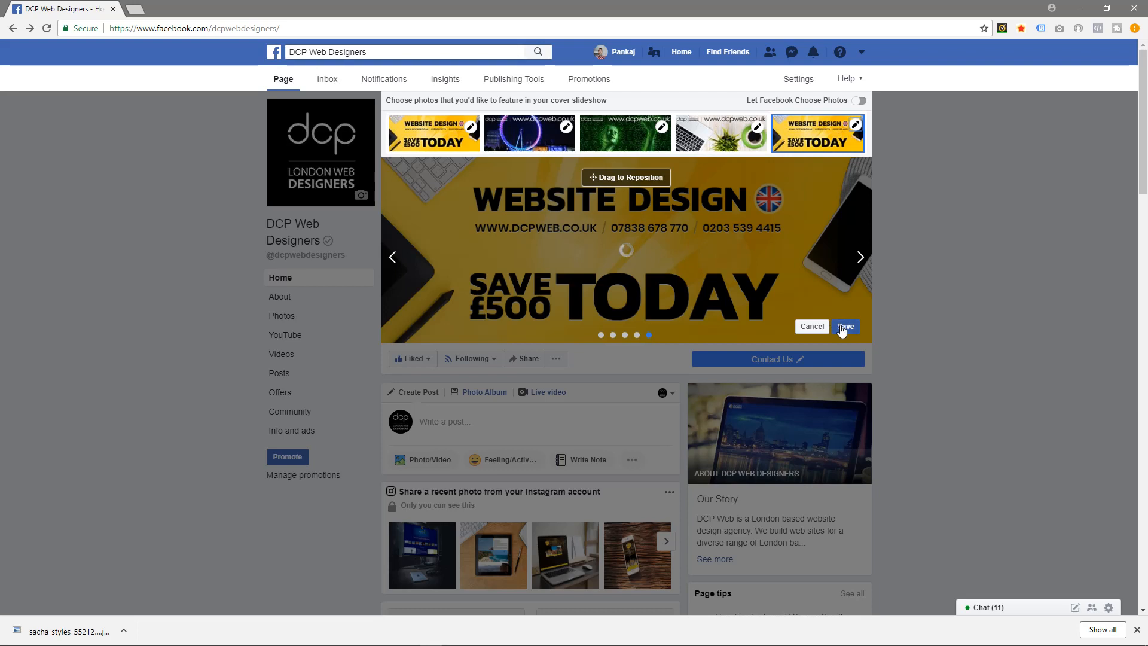
{"action": "left_click", "coordinate": [846, 325]}
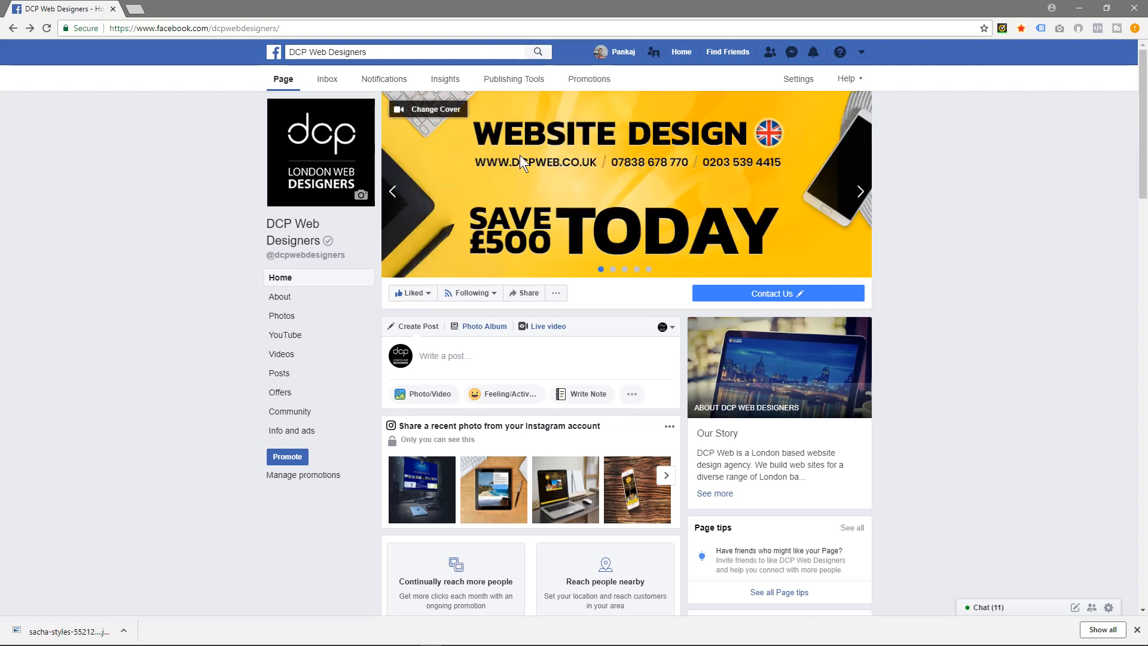
{"action": "left_click", "coordinate": [860, 192]}
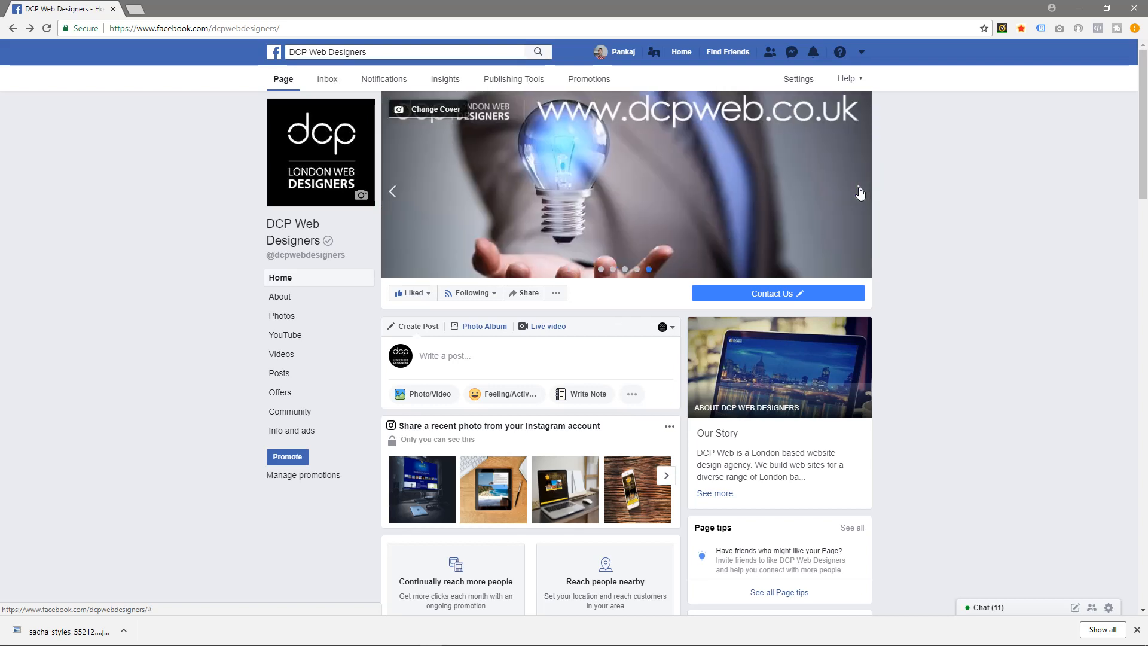
{"action": "left_click", "coordinate": [859, 191]}
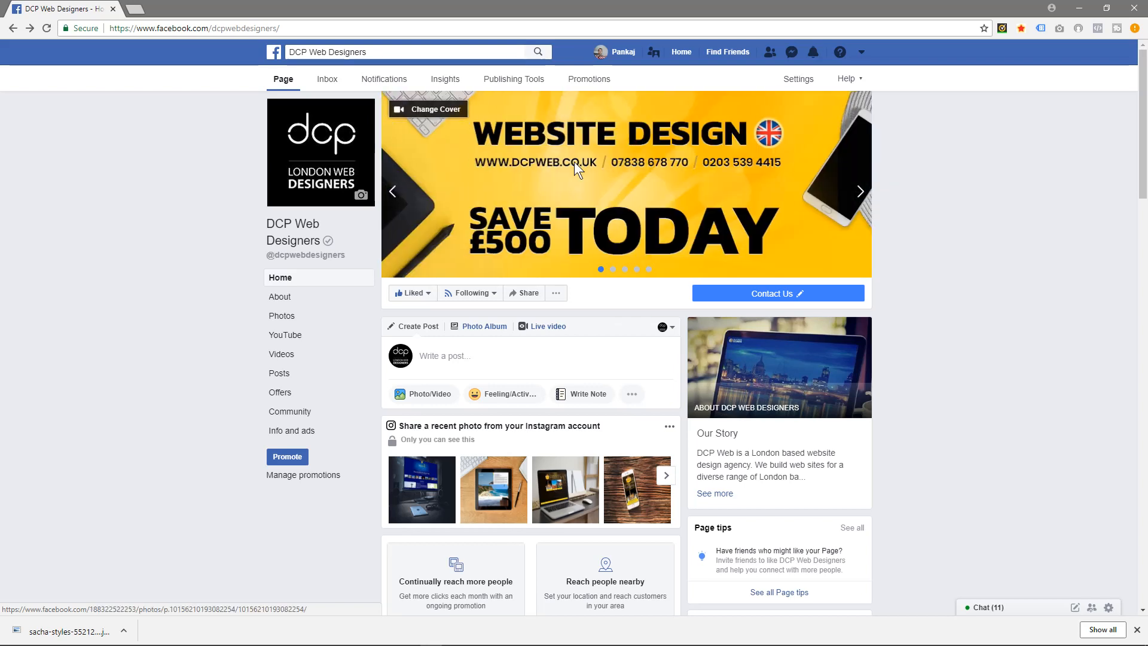
{"action": "left_click", "coordinate": [860, 192]}
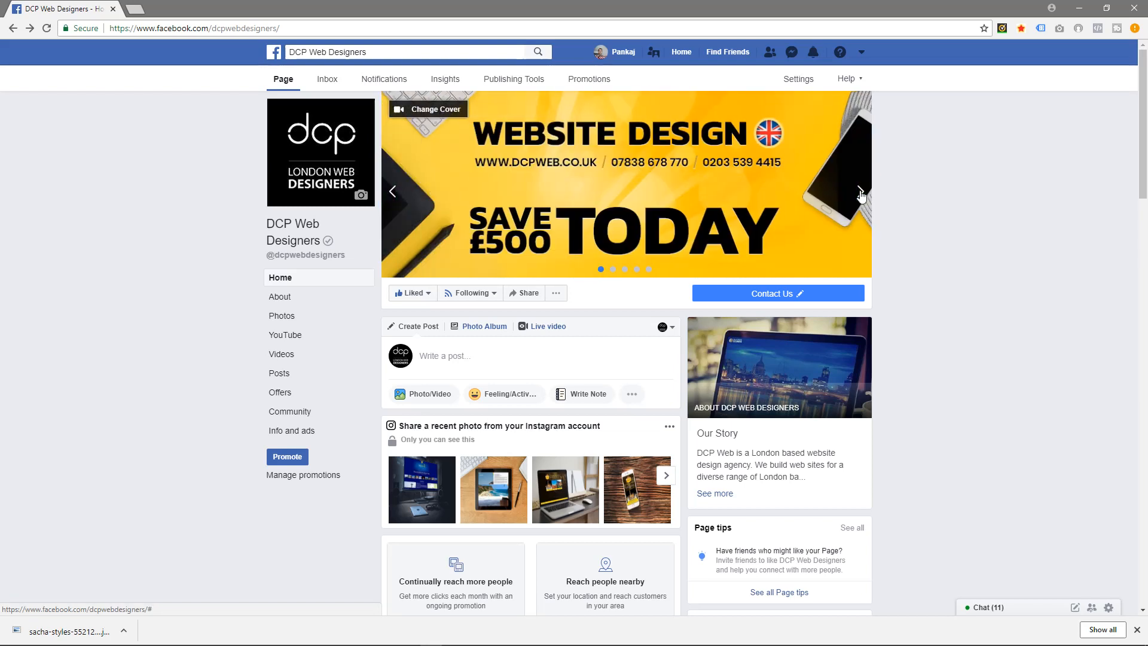
{"action": "left_click", "coordinate": [860, 191]}
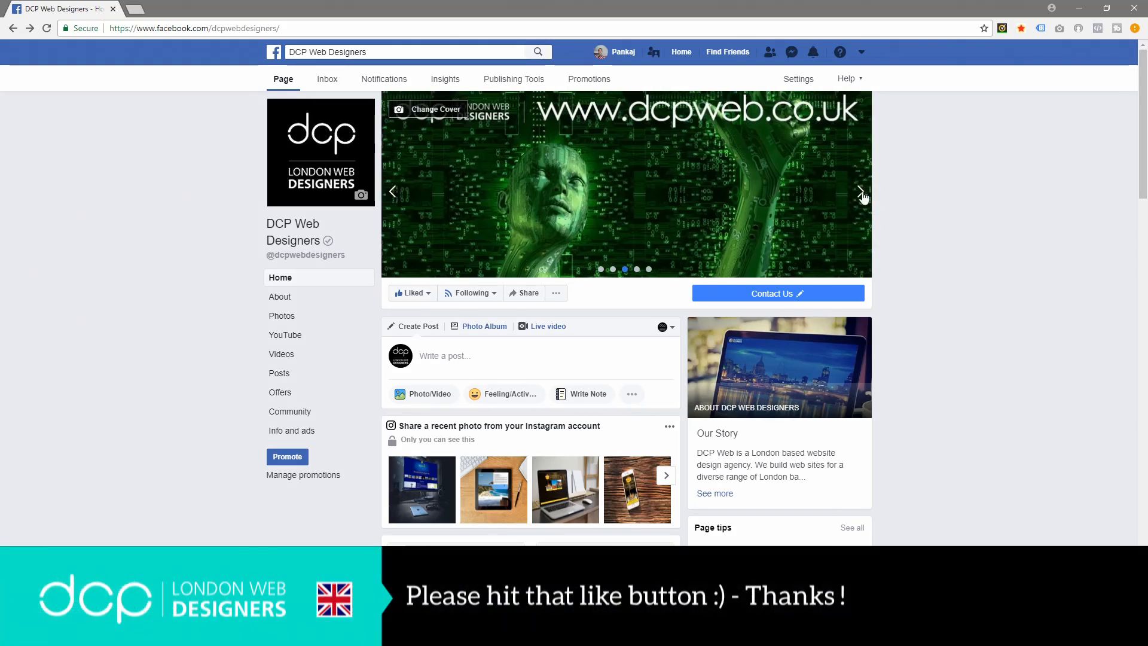
{"action": "left_click", "coordinate": [862, 192]}
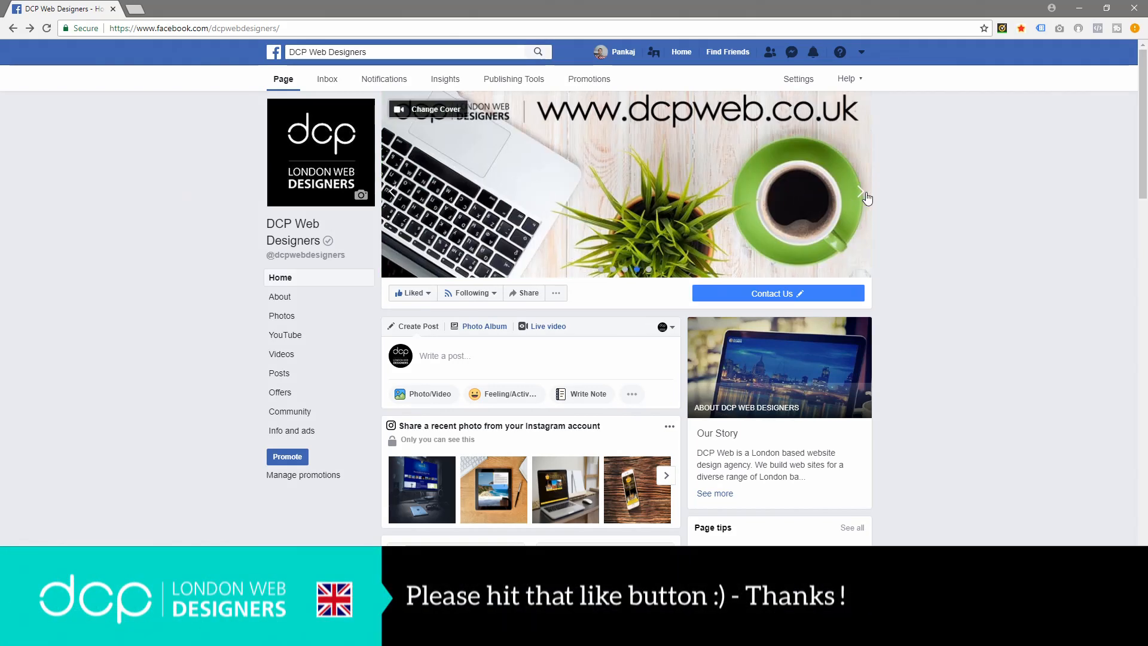
{"action": "left_click", "coordinate": [861, 192]}
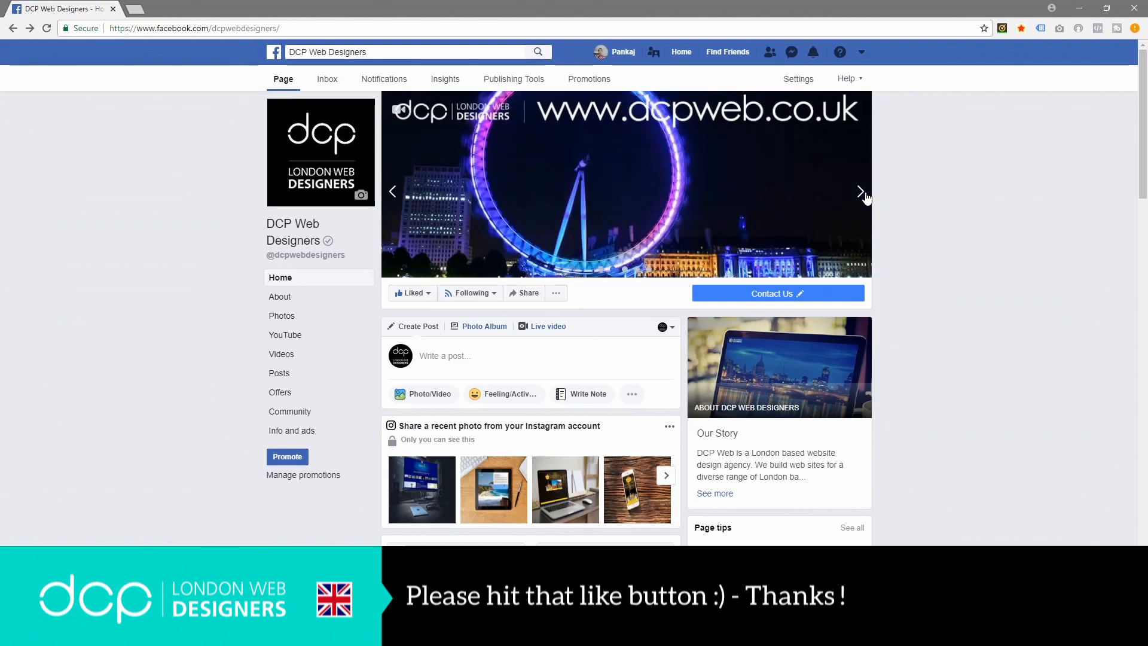
{"action": "left_click", "coordinate": [861, 191]}
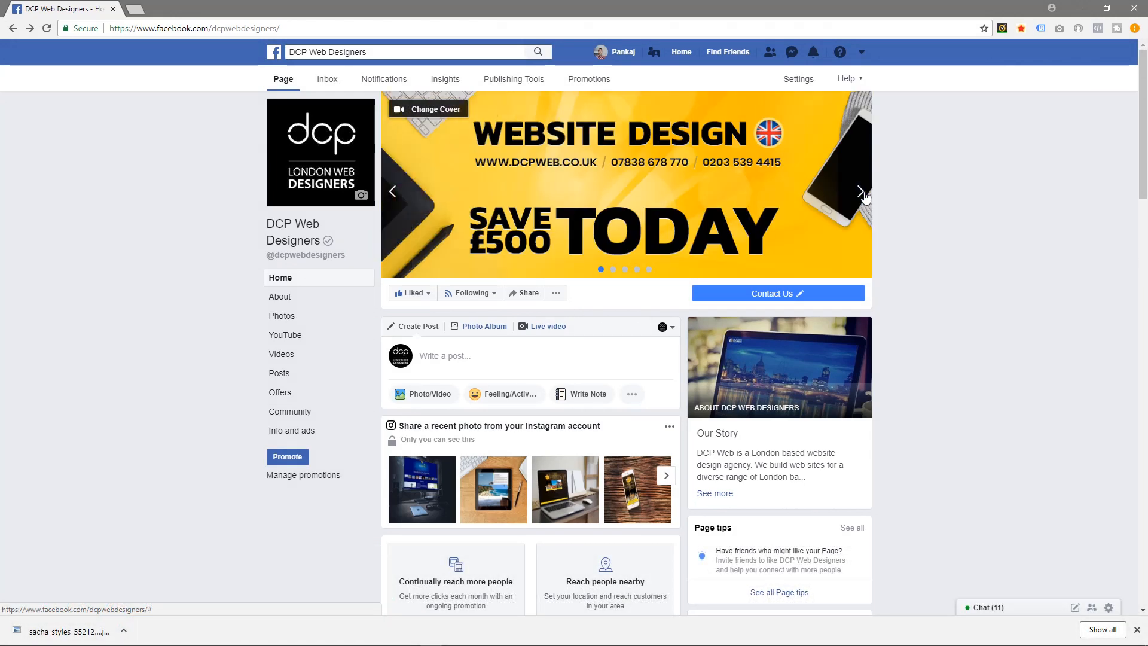